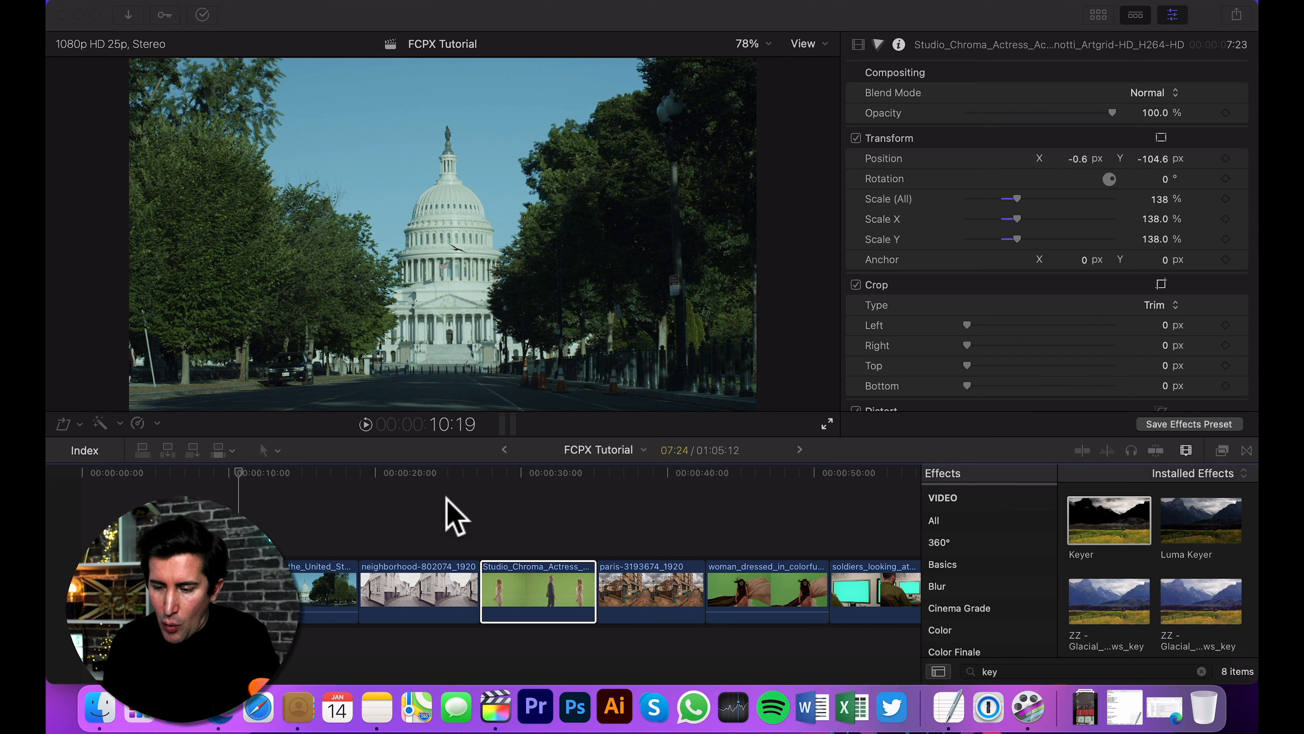
pyautogui.moveTo(374, 490)
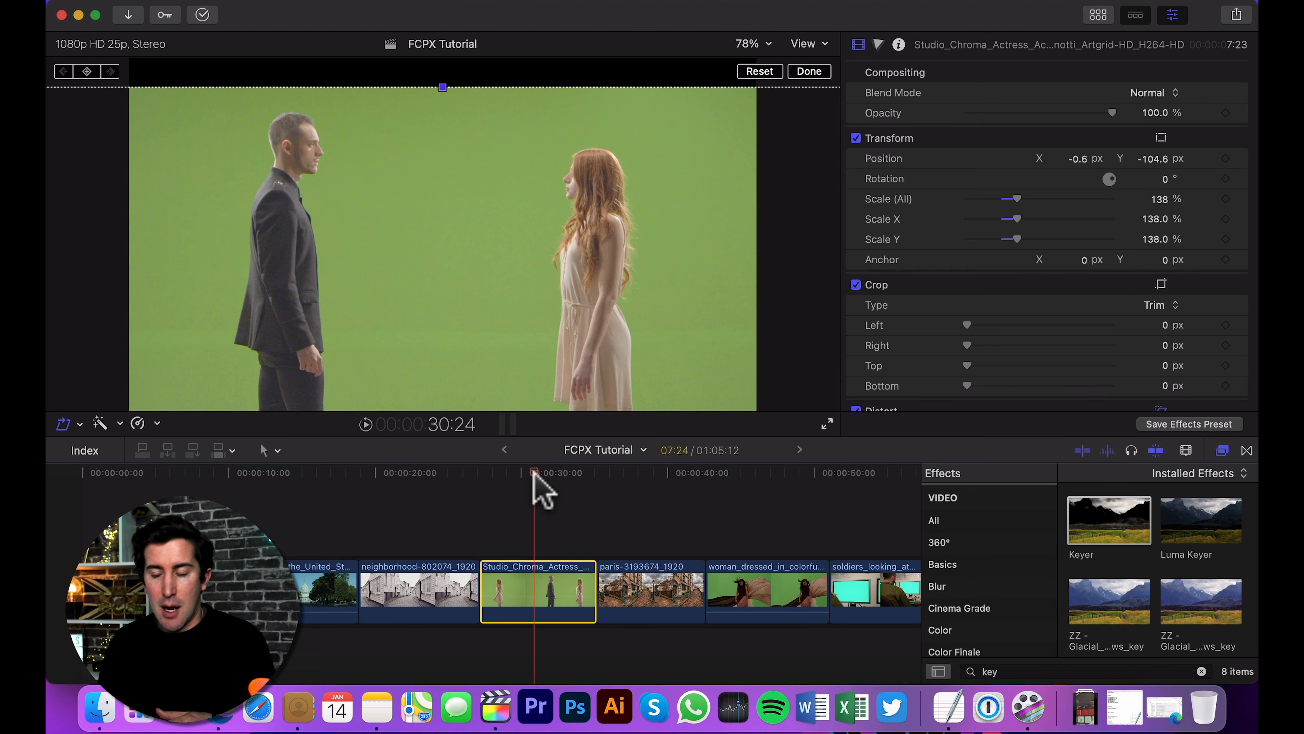
pyautogui.moveTo(534, 581)
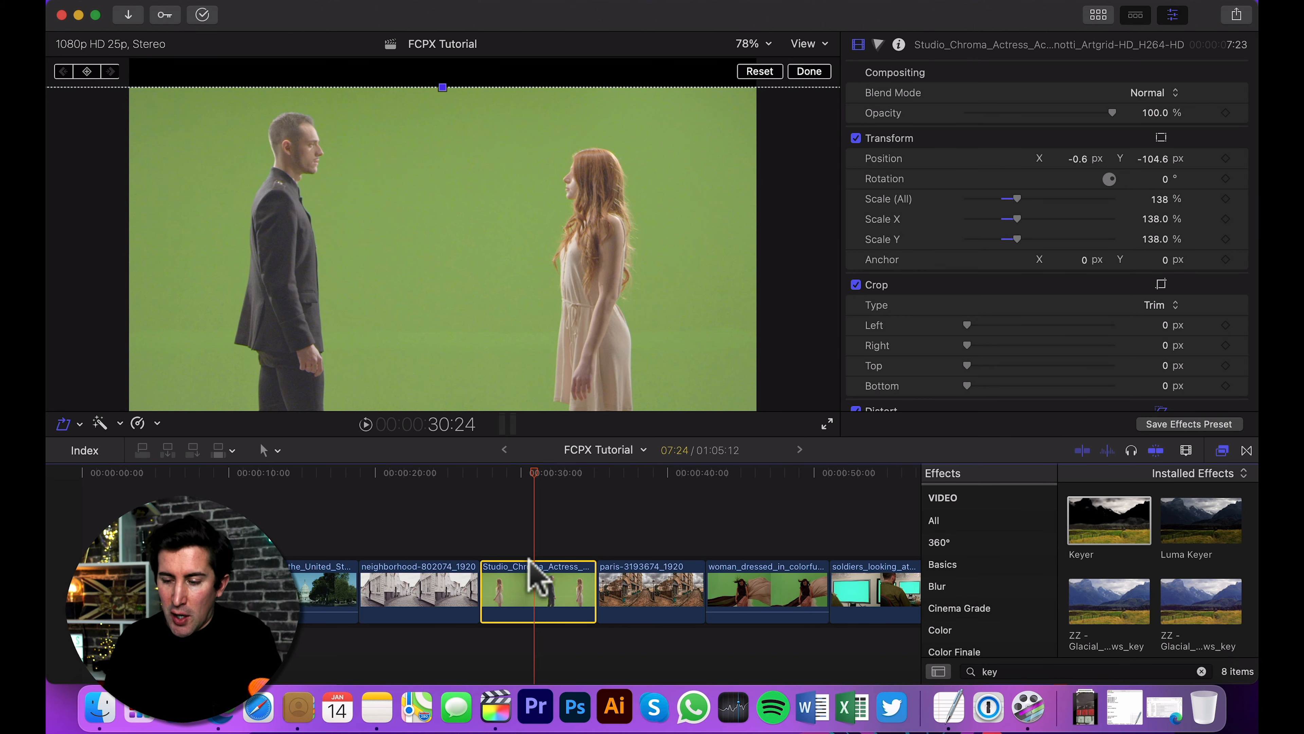
pyautogui.moveTo(747, 511)
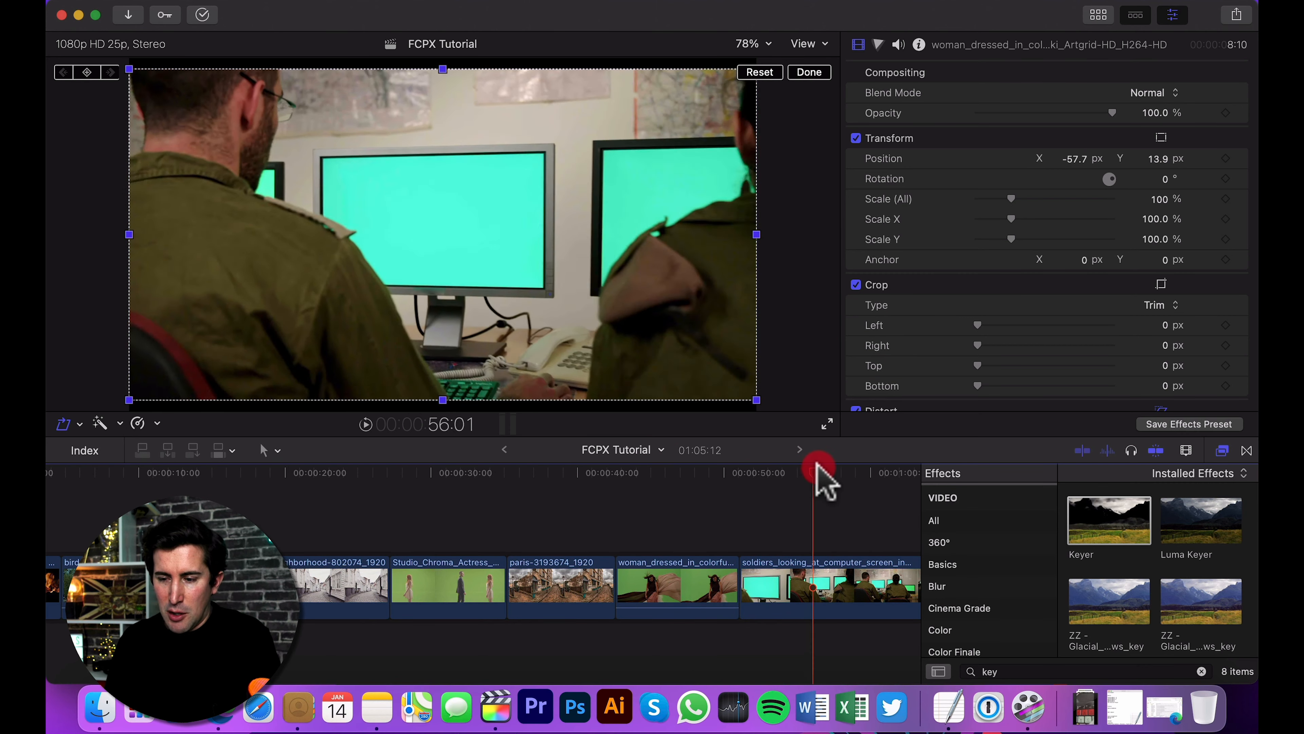
# Filter the Effects browser to the Keyer and Luma Keyer effects
pyautogui.click(819, 469)
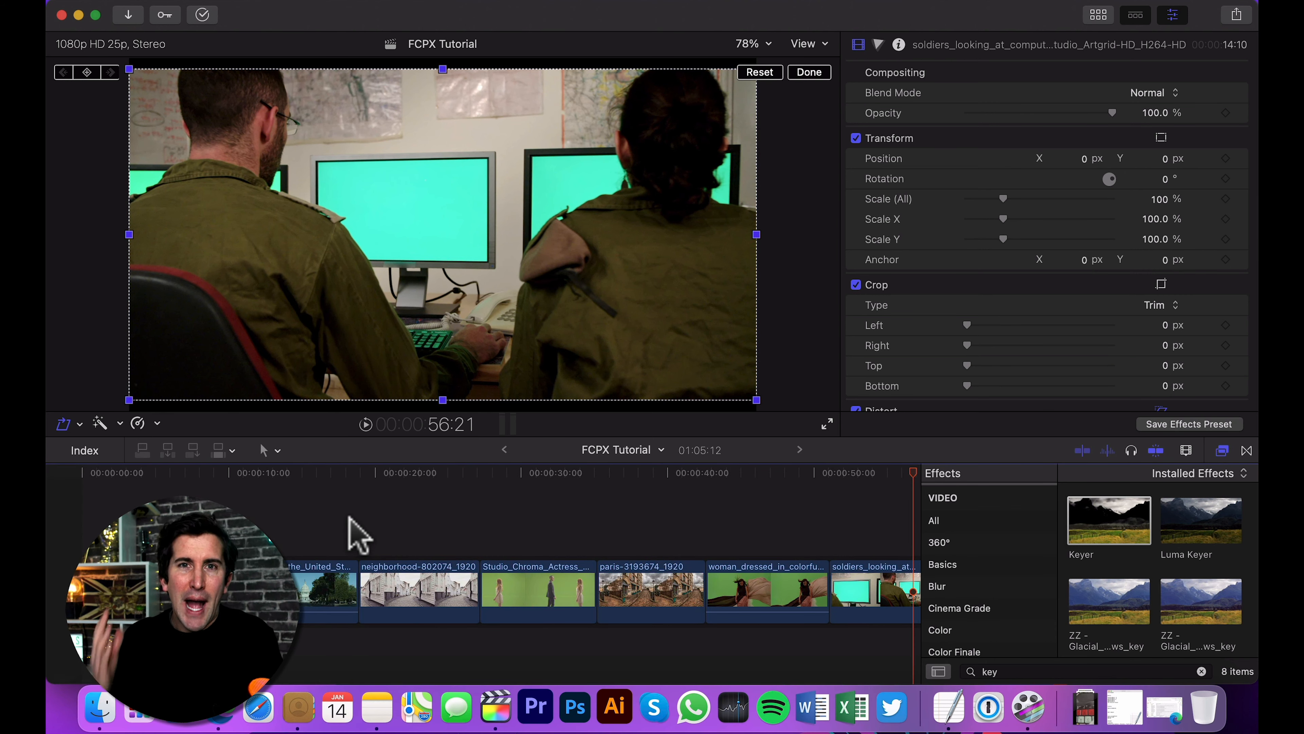
pyautogui.moveTo(511, 582)
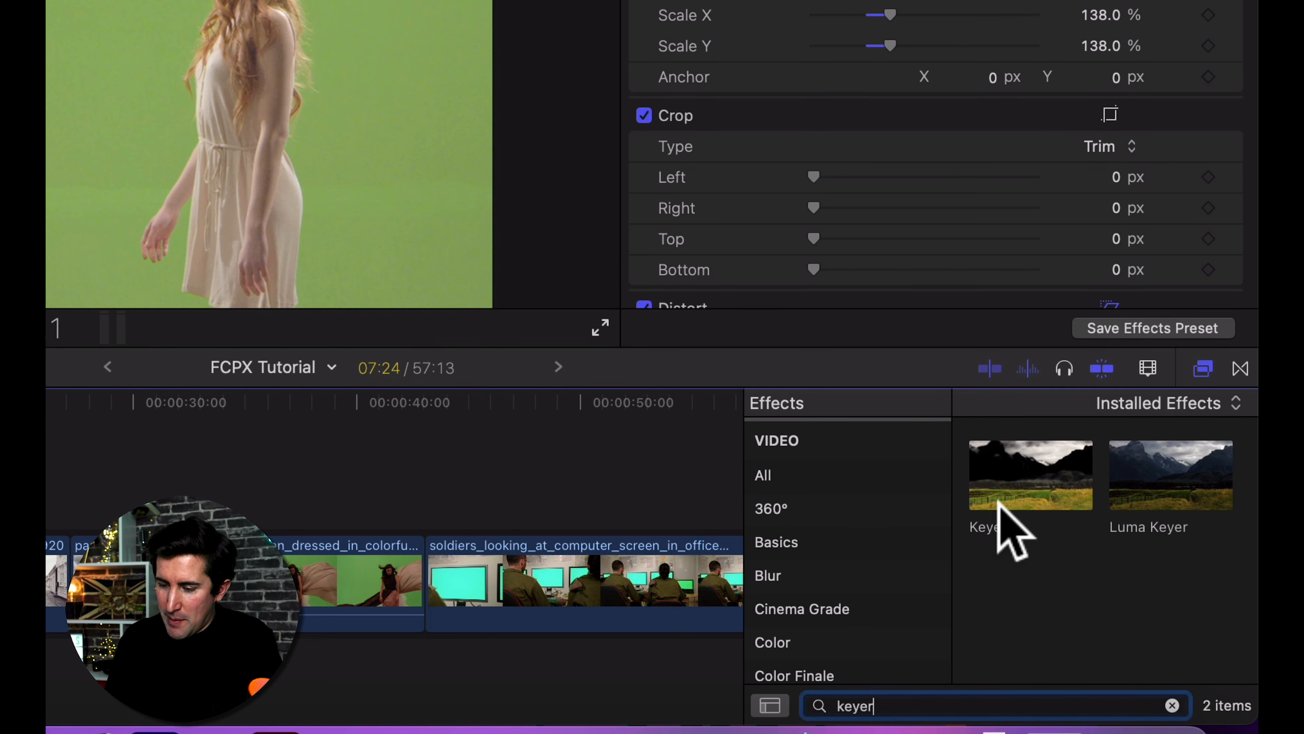
pyautogui.click(1028, 483)
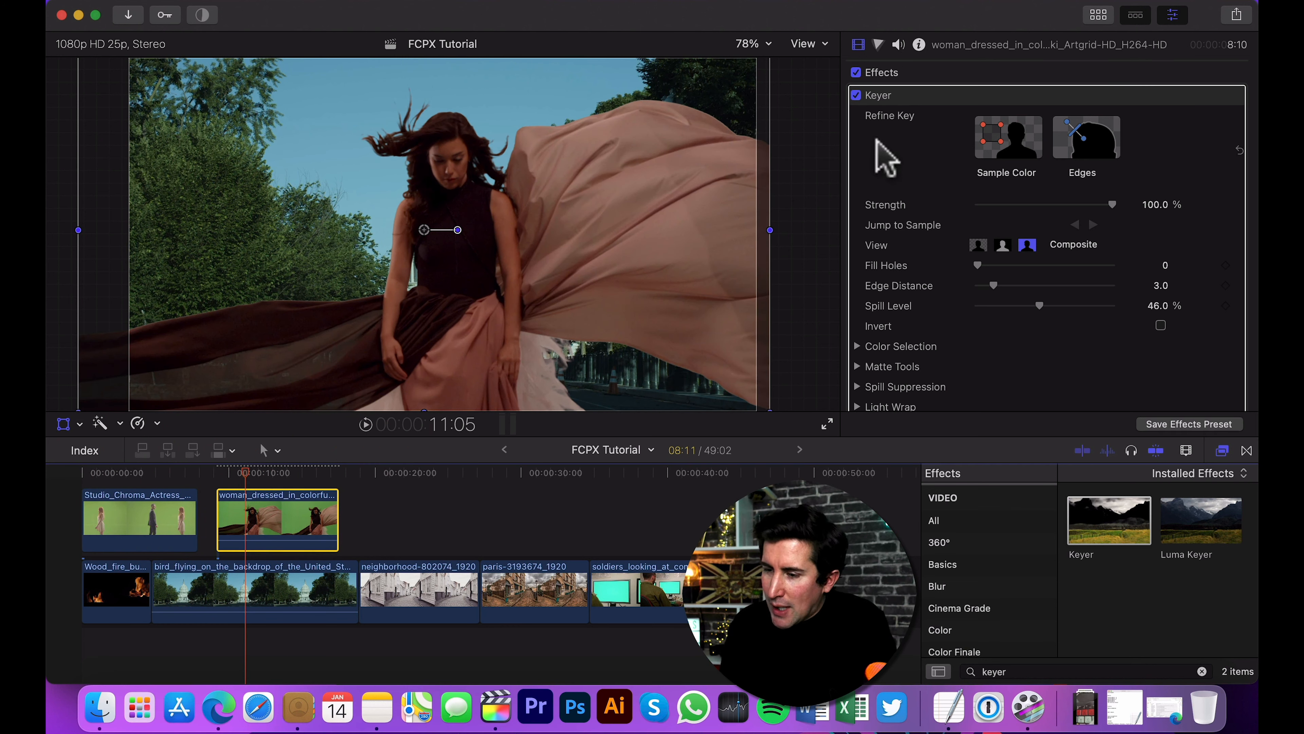
pyautogui.moveTo(948, 199)
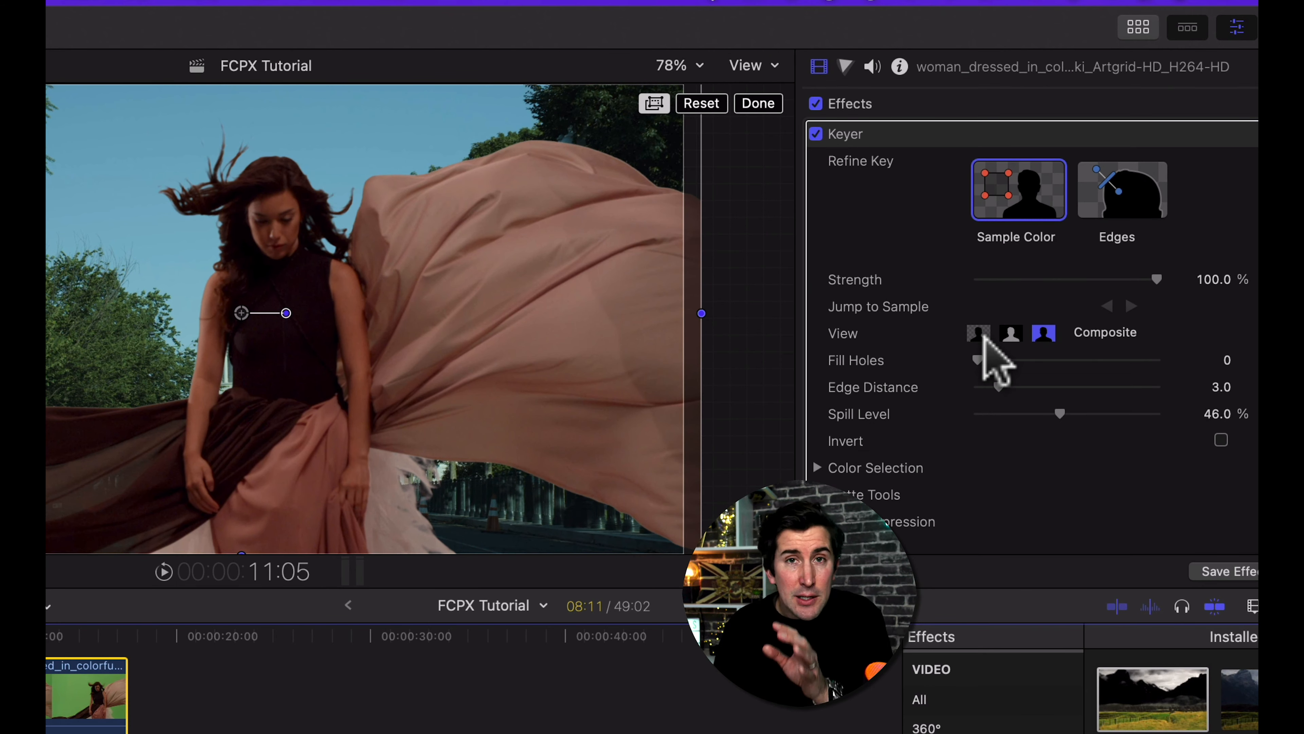
# View the Keyer as a black-and-white matte, return Fill Holes to 0, then back to Composite view
pyautogui.click(989, 279)
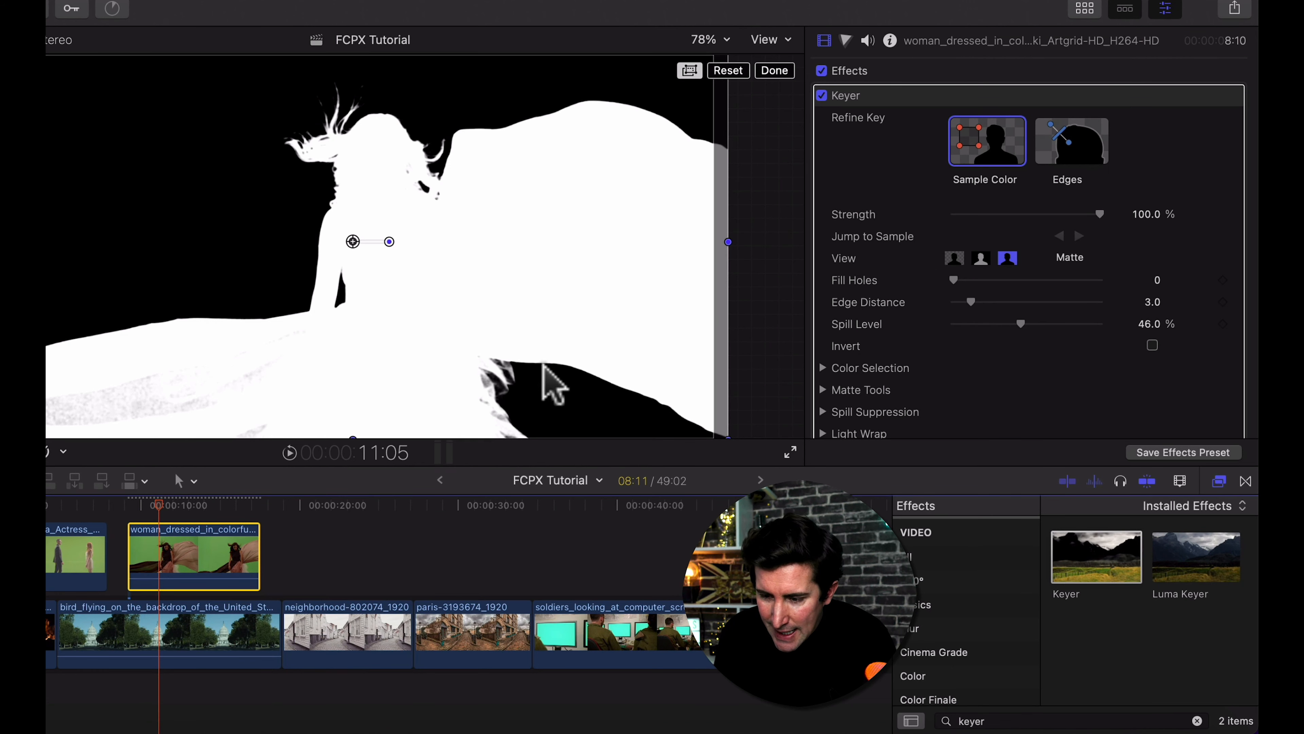
pyautogui.moveTo(515, 385)
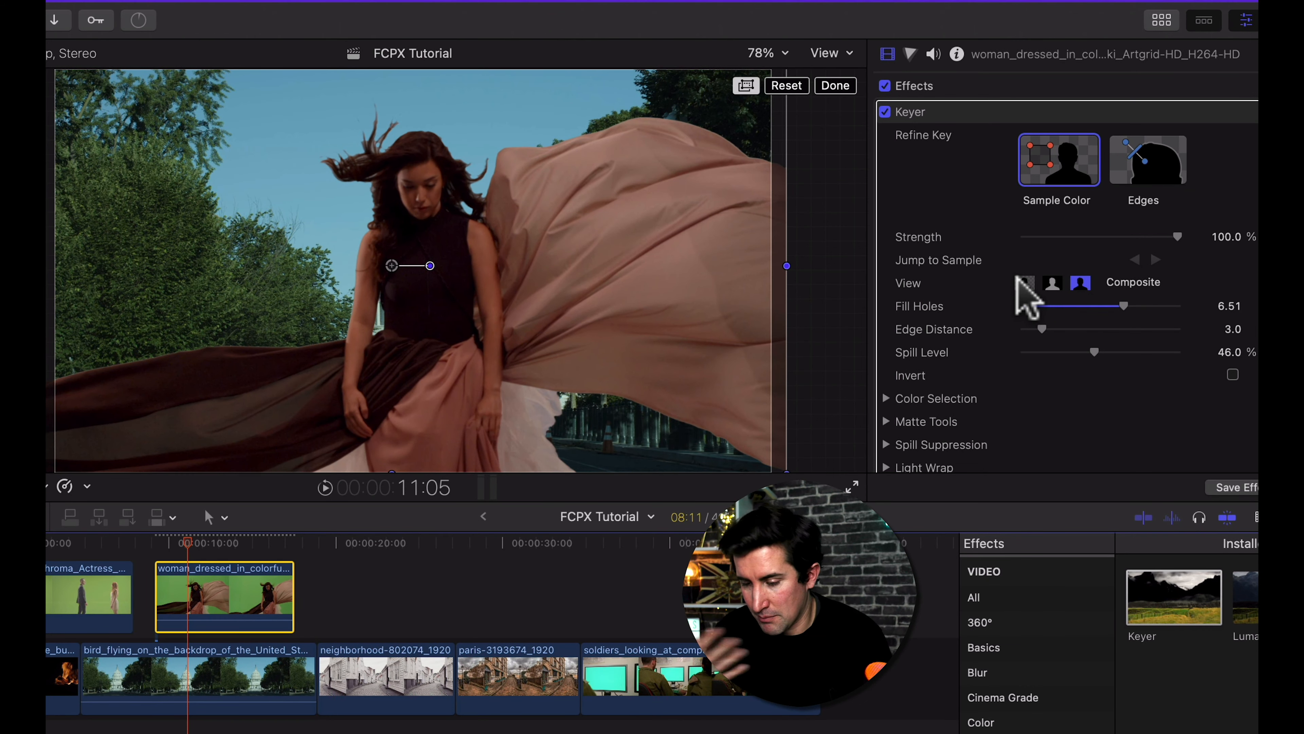
pyautogui.click(1053, 282)
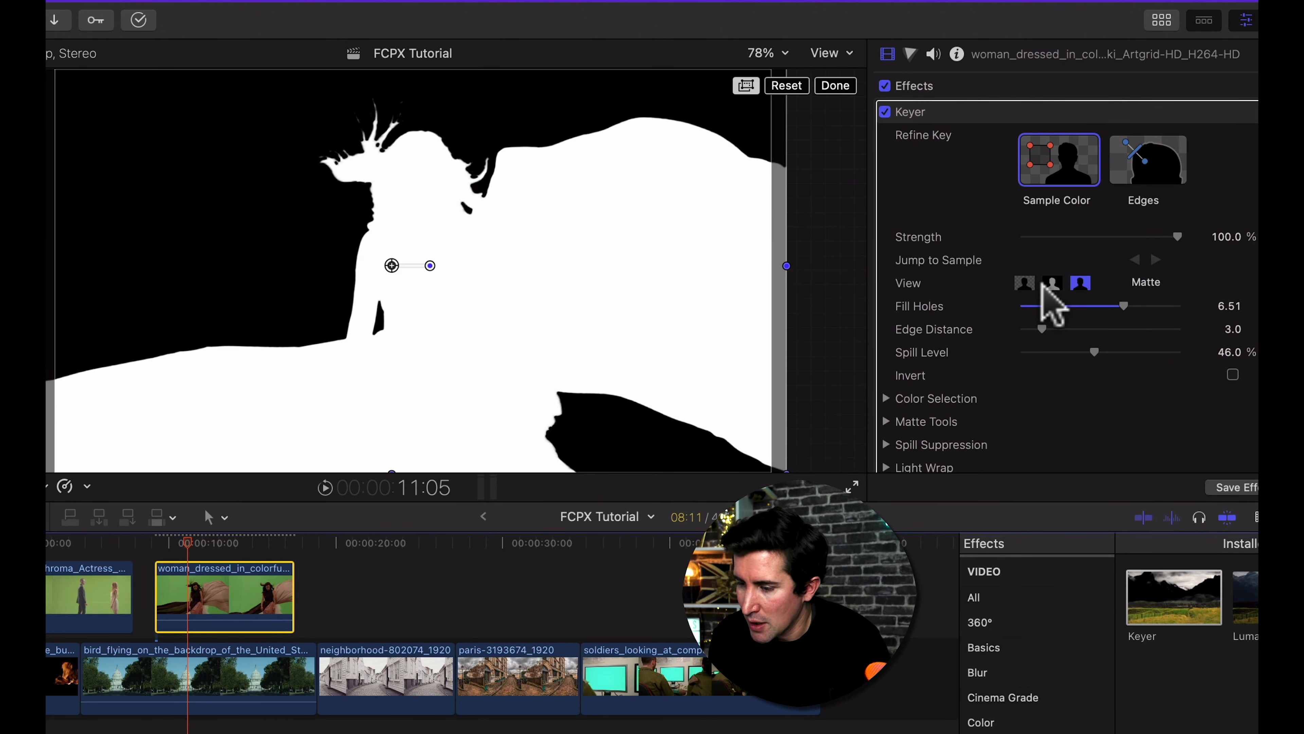
pyautogui.moveTo(1123, 306); pyautogui.dragTo(1000, 306)
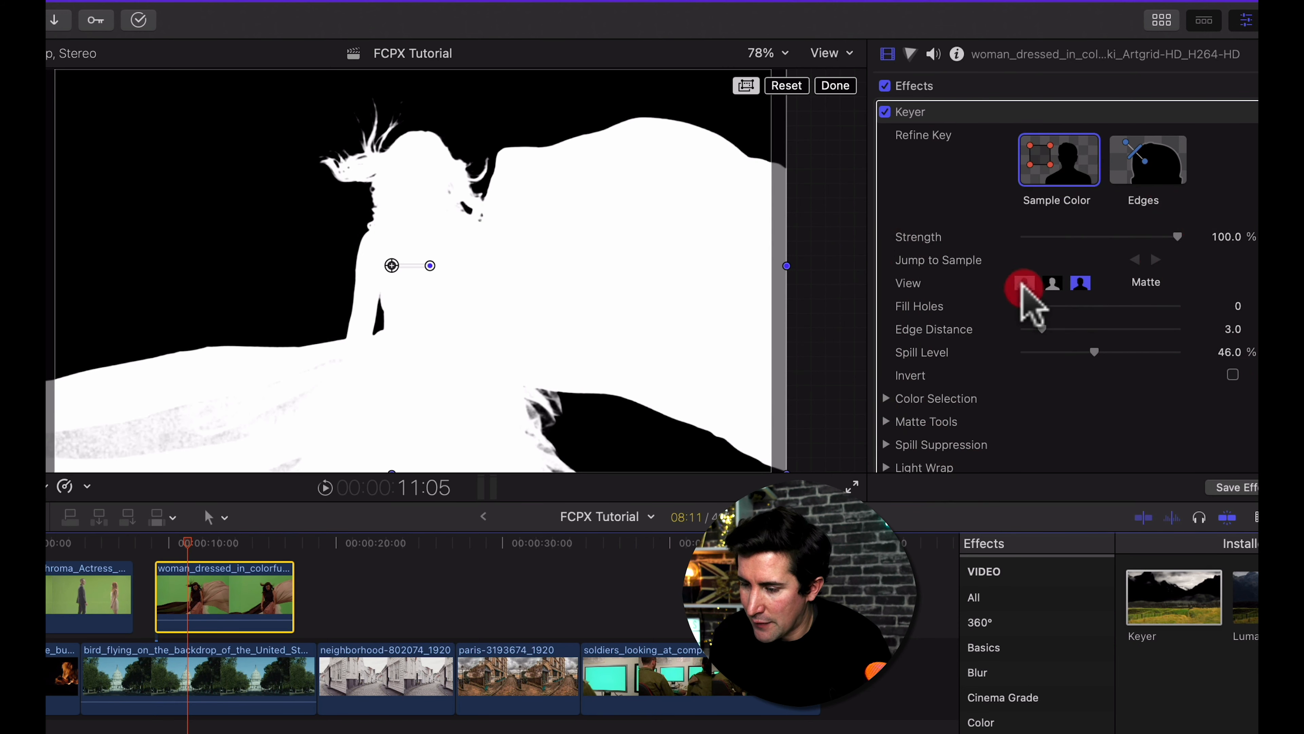
pyautogui.click(1025, 283)
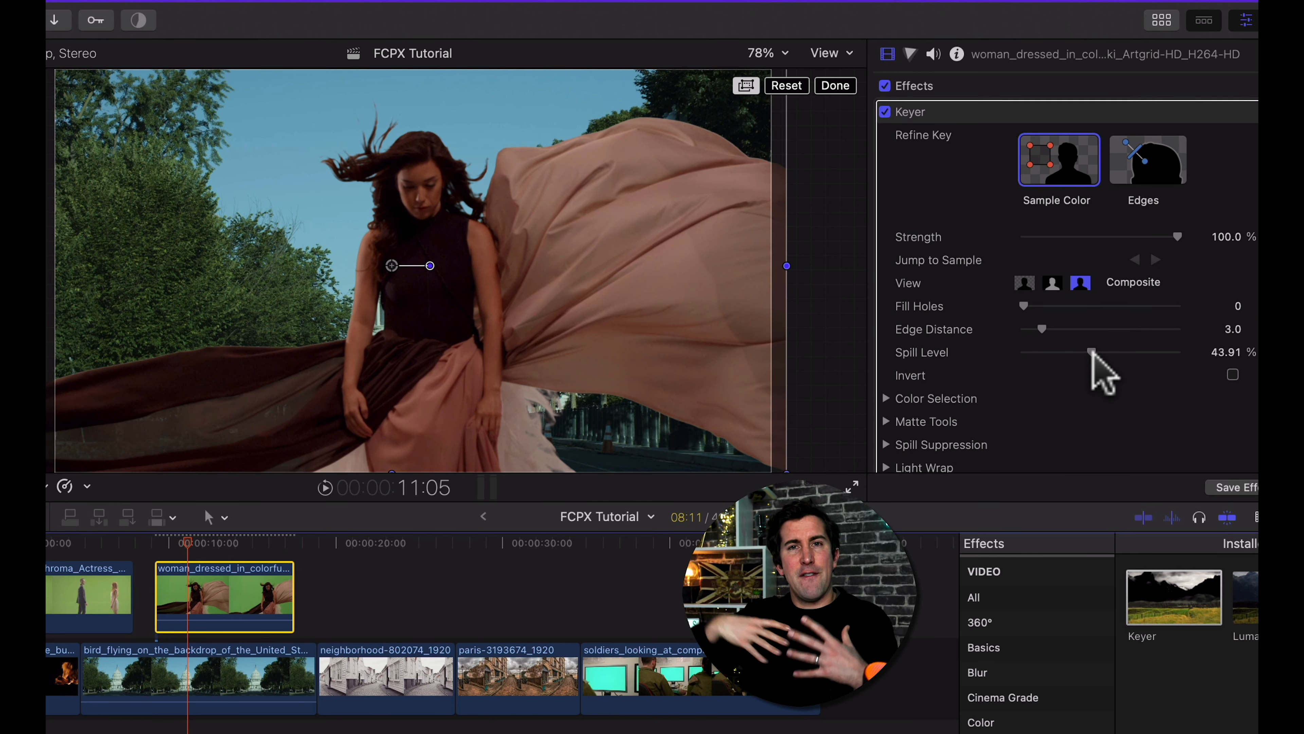
# Compare Spill Level at about 68%, 83% and 0, settling near 52%
pyautogui.moveTo(1092, 351); pyautogui.dragTo(1131, 351)
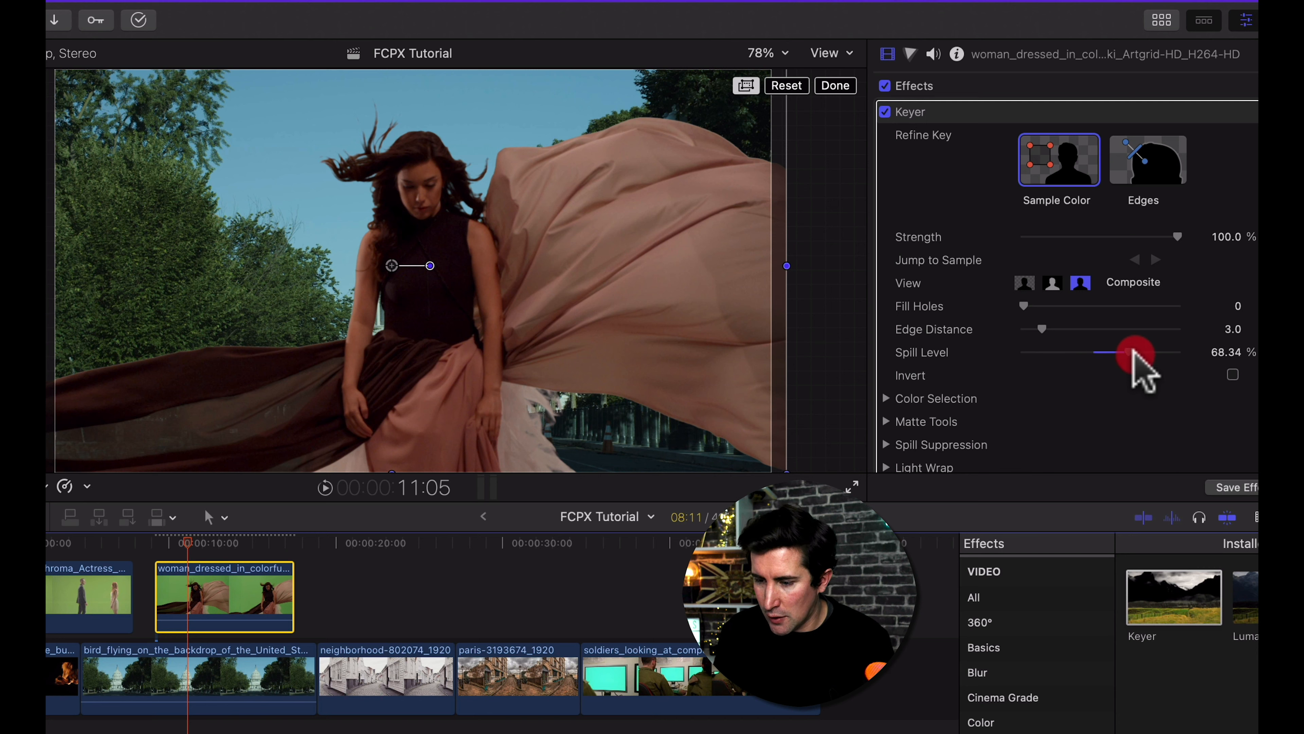
pyautogui.moveTo(1112, 352); pyautogui.dragTo(1152, 352)
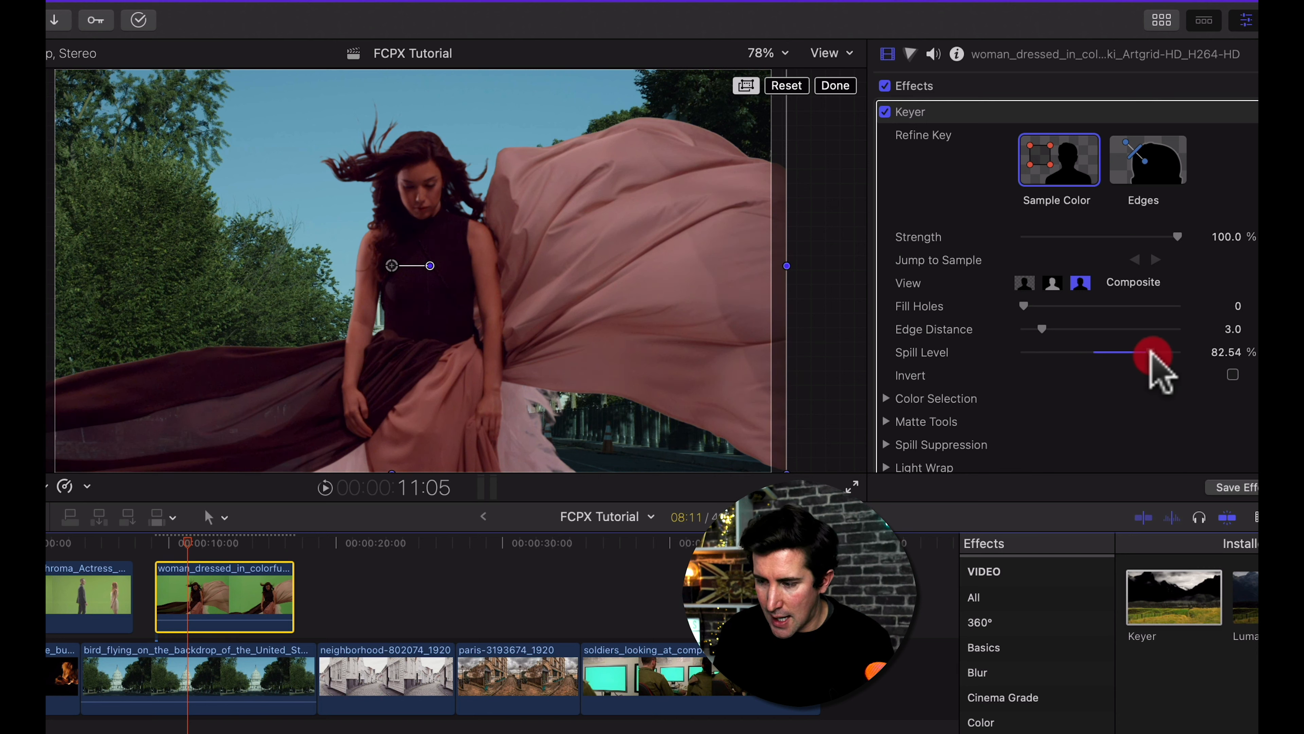
pyautogui.moveTo(1152, 350); pyautogui.dragTo(1023, 350)
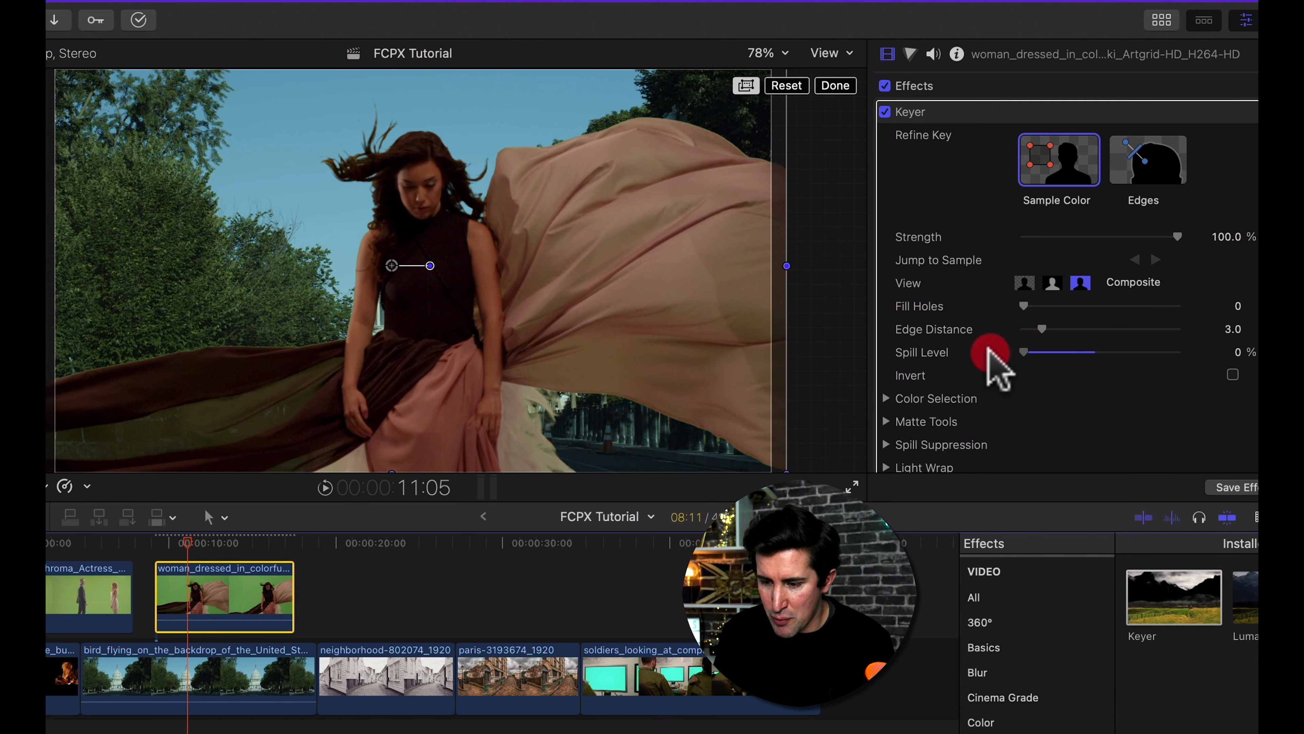
pyautogui.moveTo(1023, 352); pyautogui.dragTo(1092, 352)
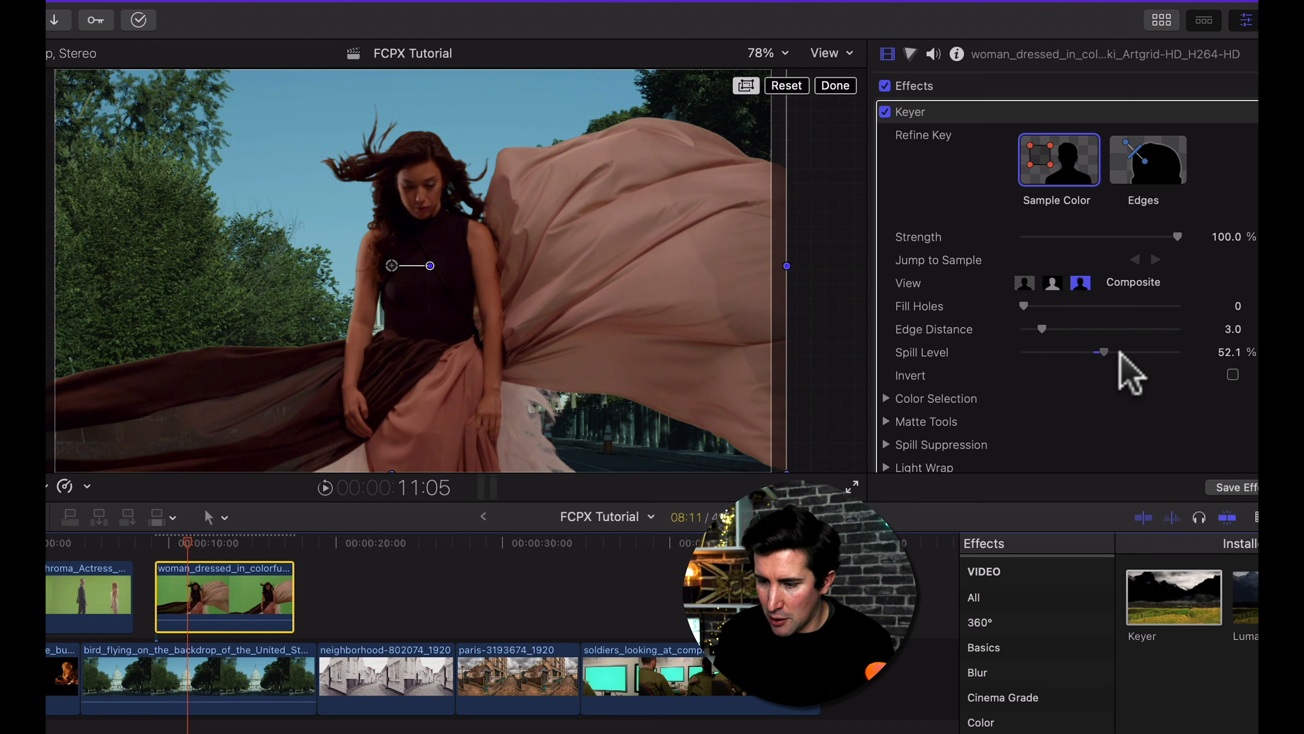
pyautogui.moveTo(1088, 351); pyautogui.dragTo(1124, 351)
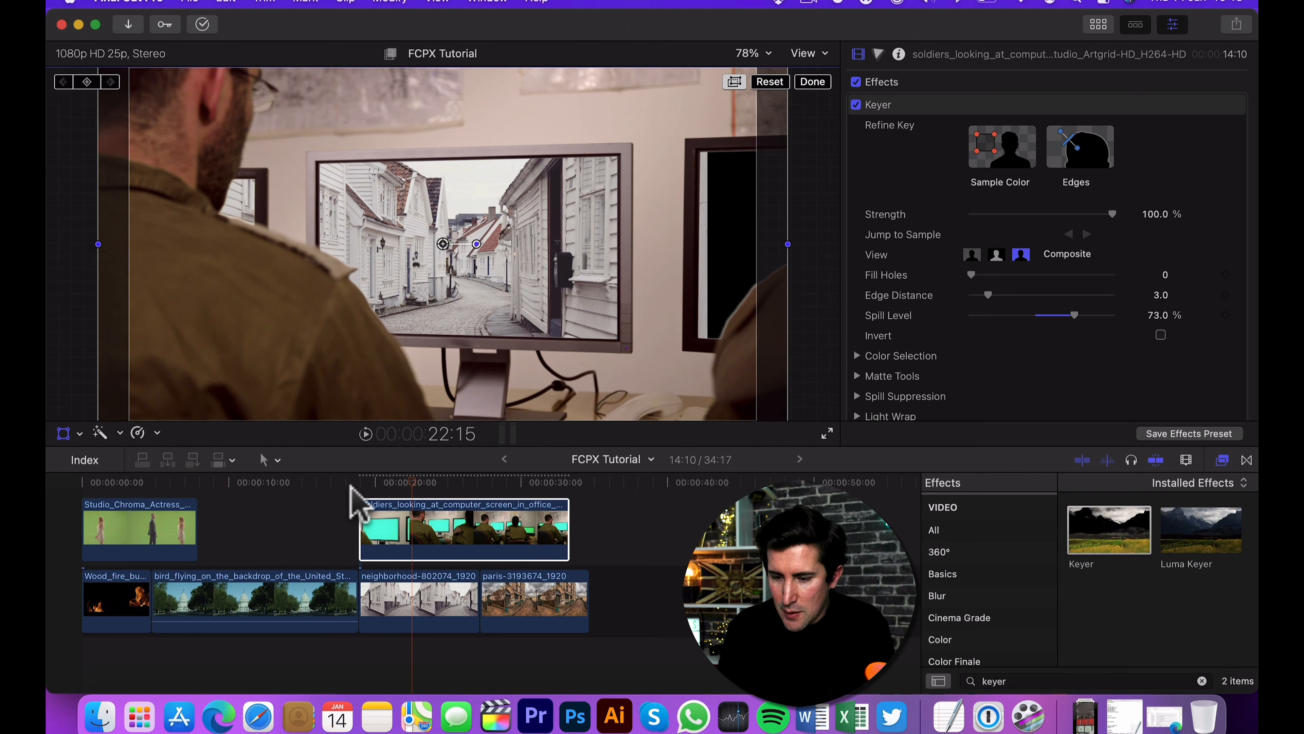
# Play back the keyed monitor shot from around 20 seconds and return there
pyautogui.click(382, 487)
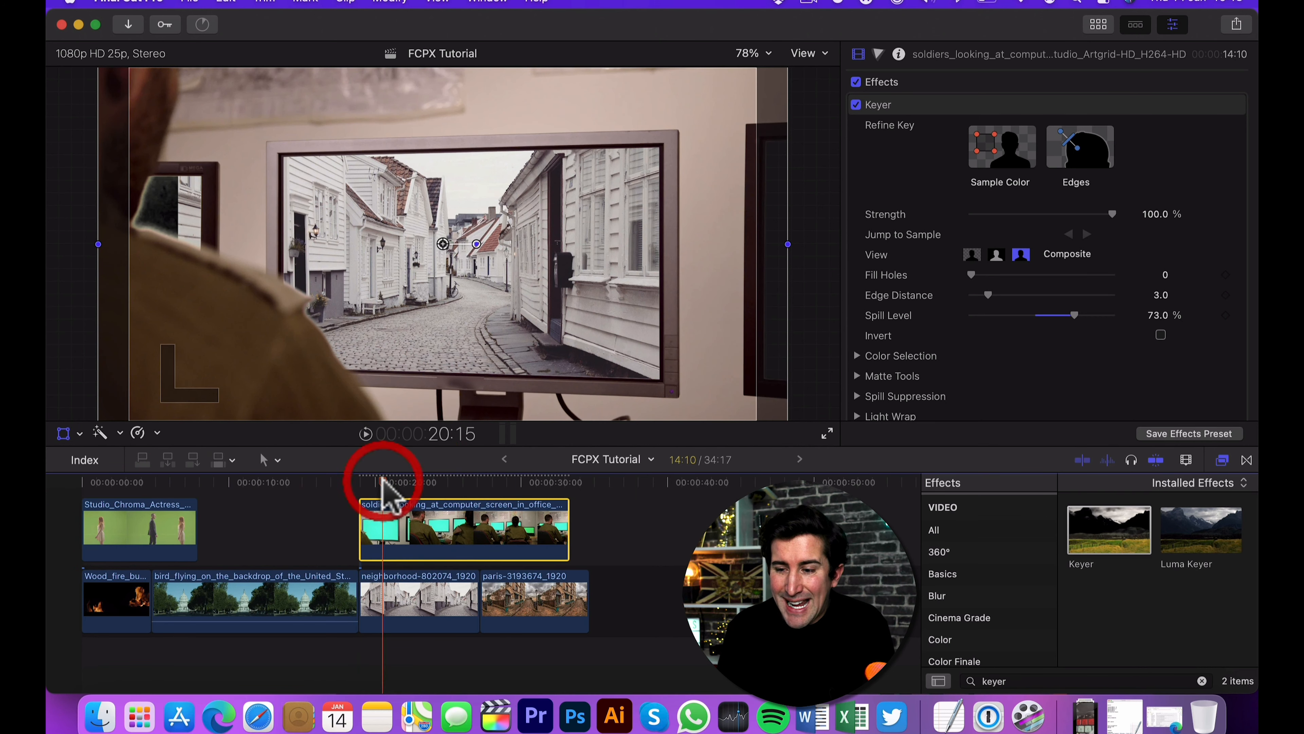
pyautogui.click(382, 482)
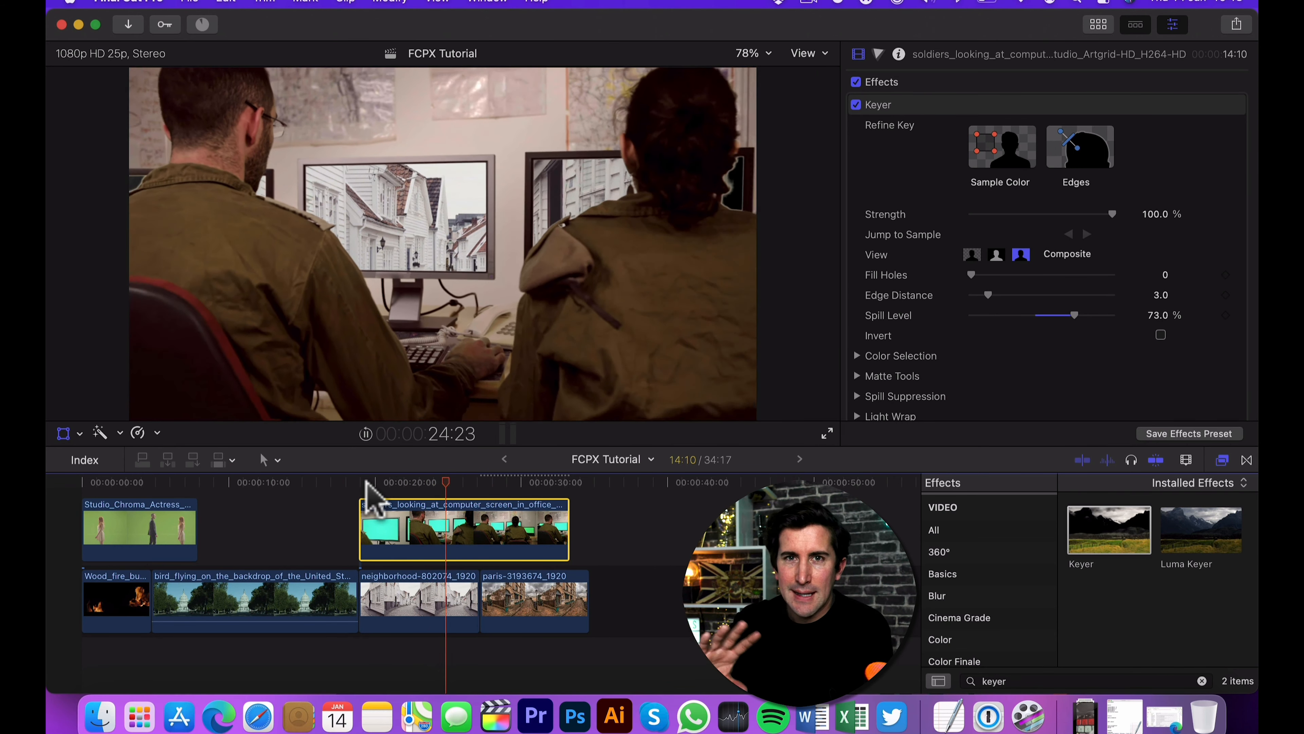
pyautogui.click(394, 611)
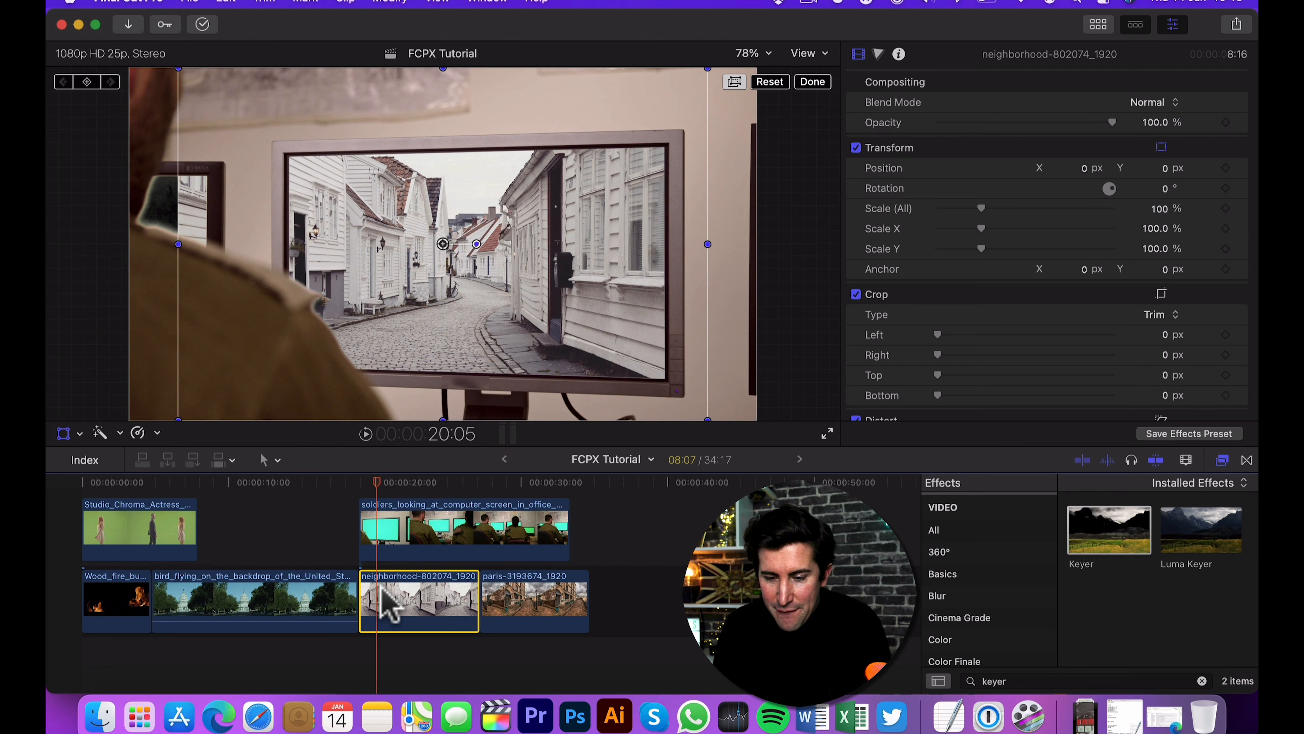
# Select the street clip, enable Distort and pin its corners onto the monitor screen
pyautogui.click(79, 434)
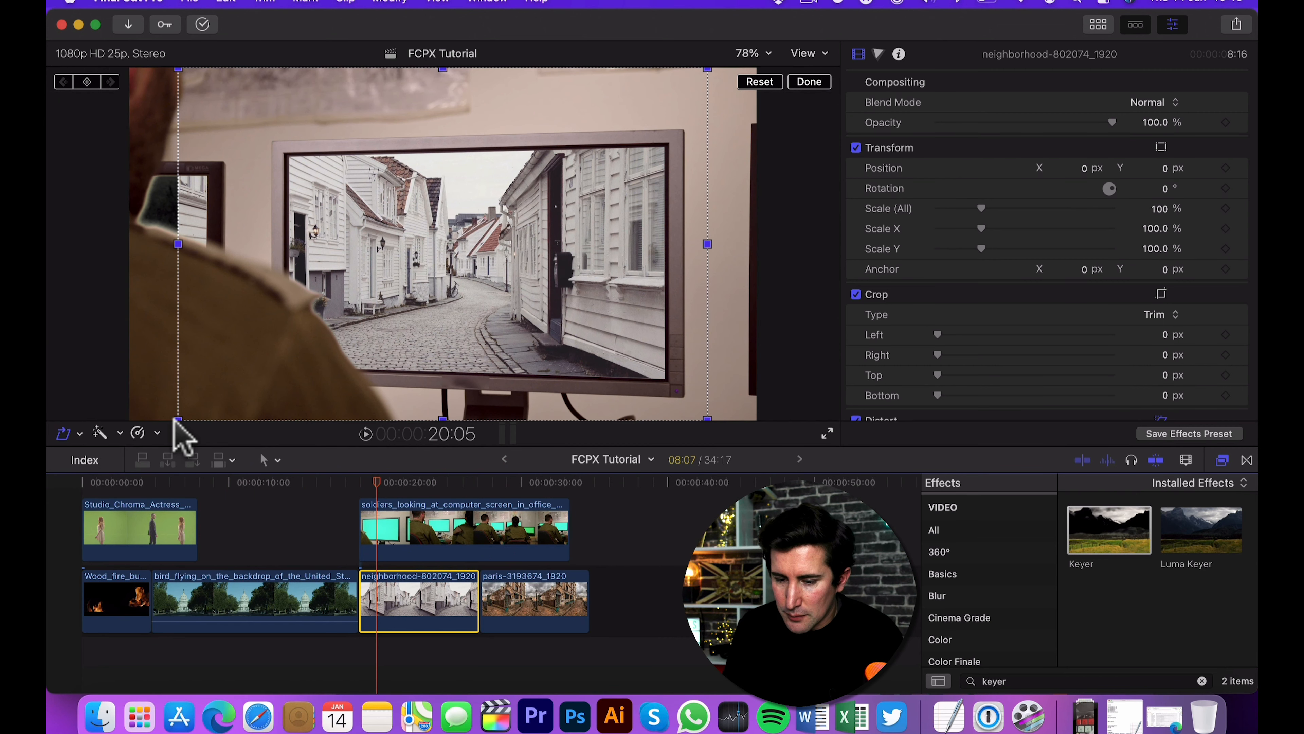
pyautogui.click(199, 430)
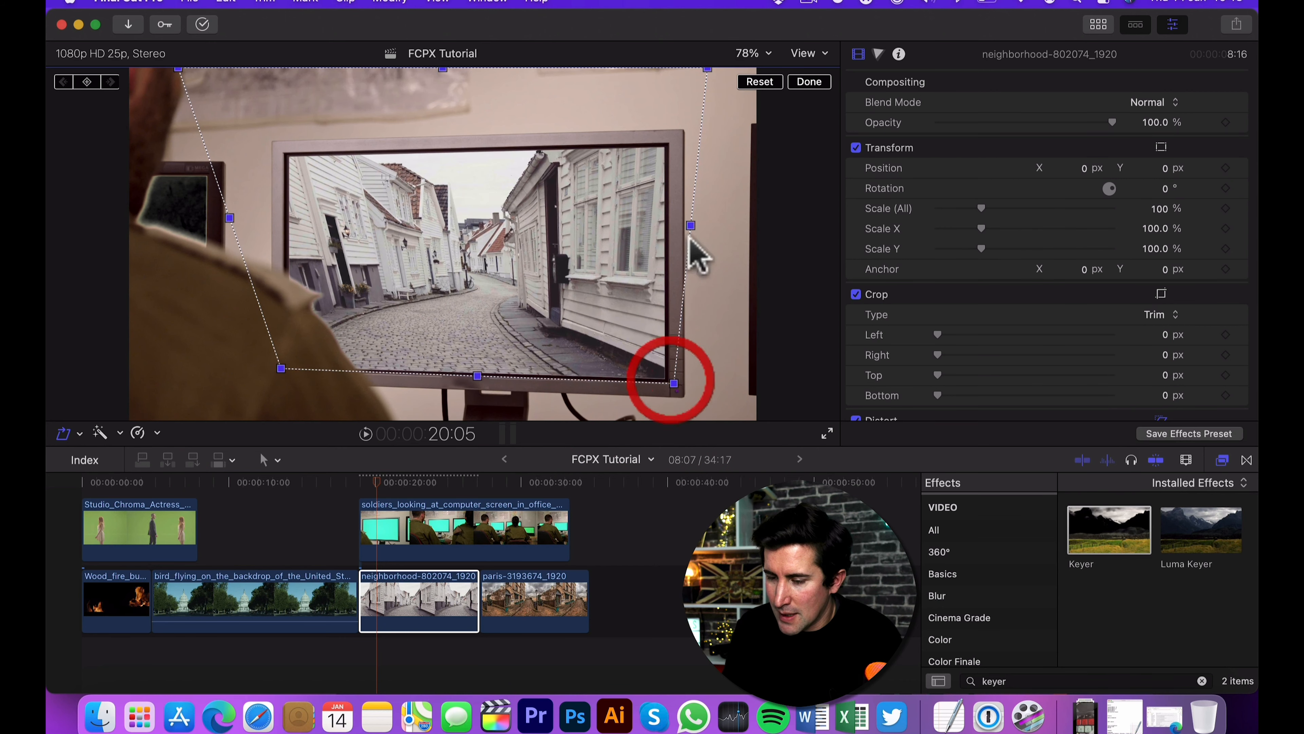
pyautogui.moveTo(674, 384); pyautogui.dragTo(673, 141)
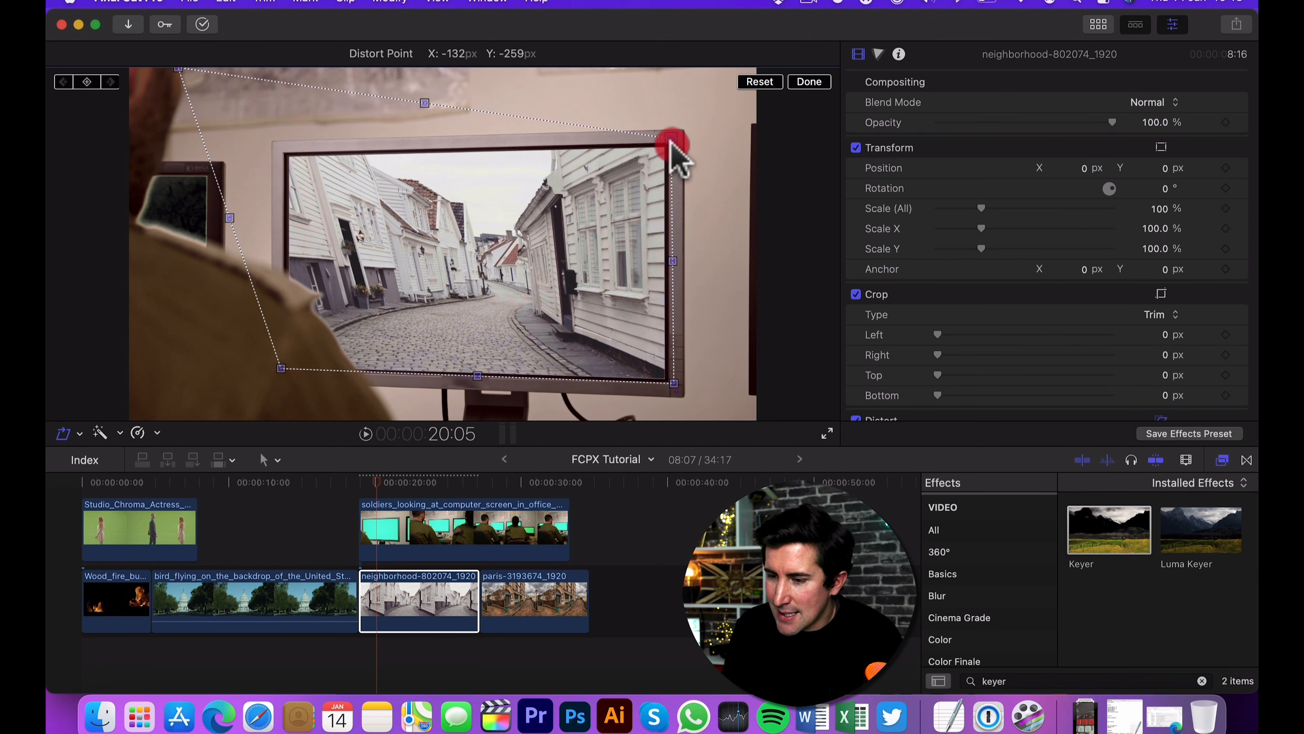
pyautogui.moveTo(674, 137); pyautogui.dragTo(274, 138)
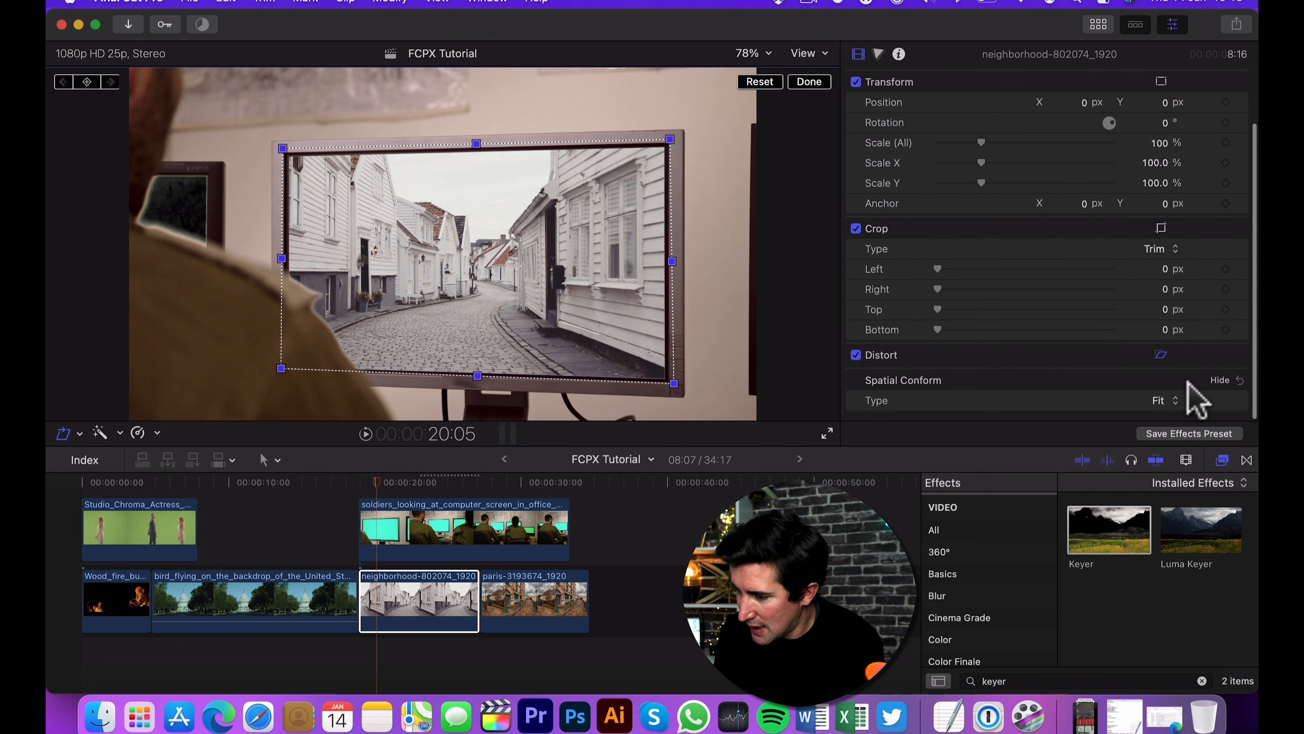
# Expand Distort, keyframe the corner positions, and re-pin corners at a later frame
pyautogui.click(1161, 354)
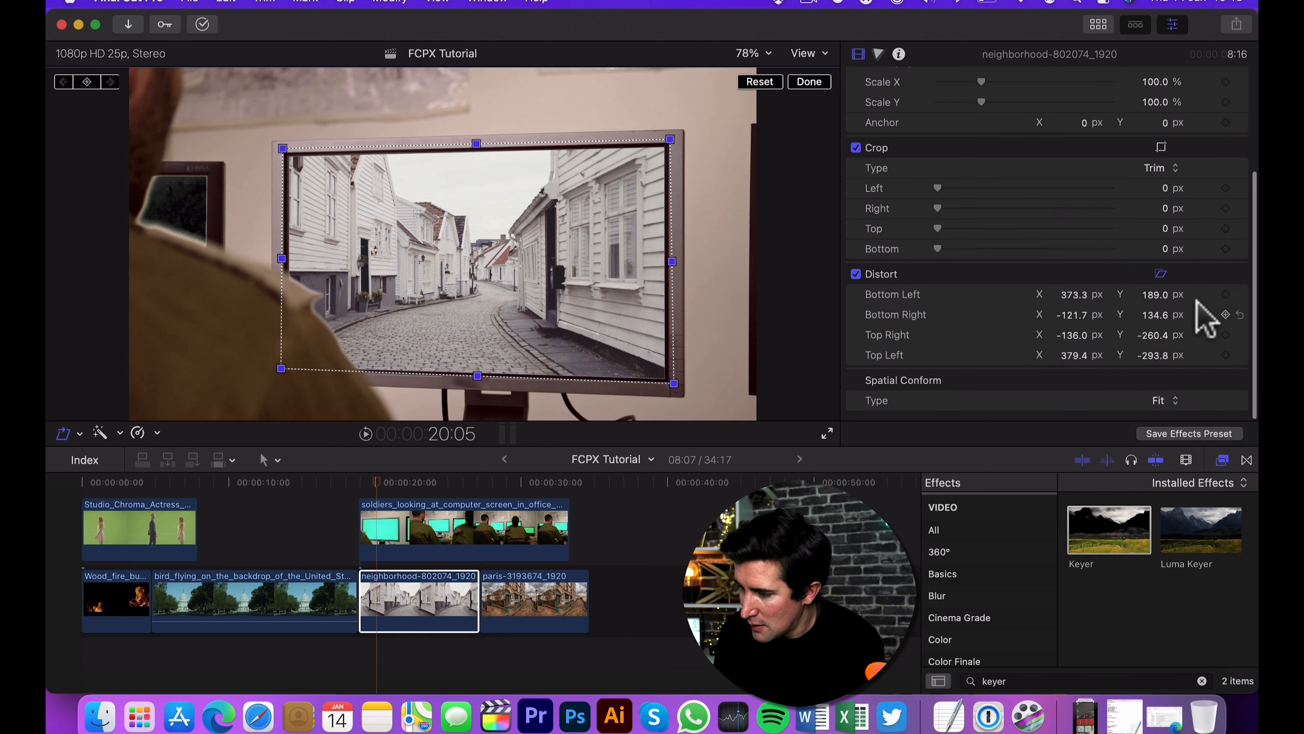
pyautogui.click(1225, 316)
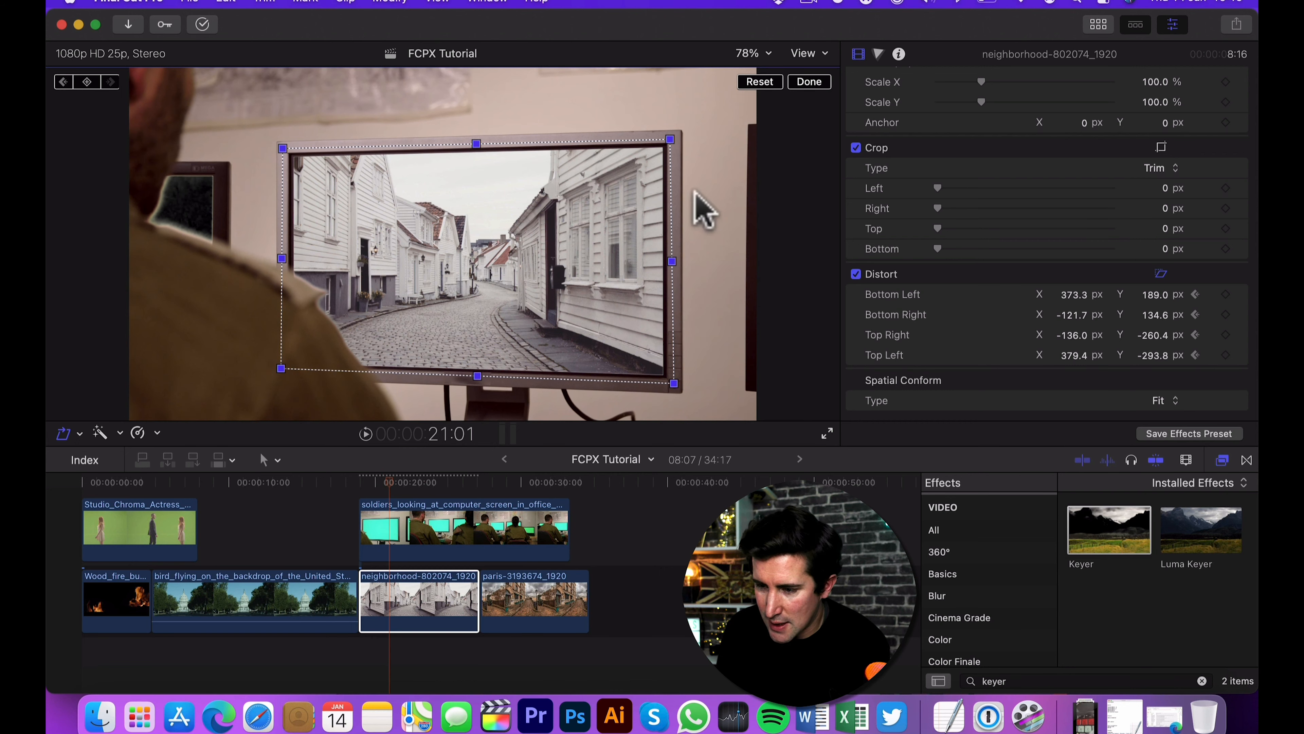
pyautogui.moveTo(672, 136); pyautogui.dragTo(666, 142)
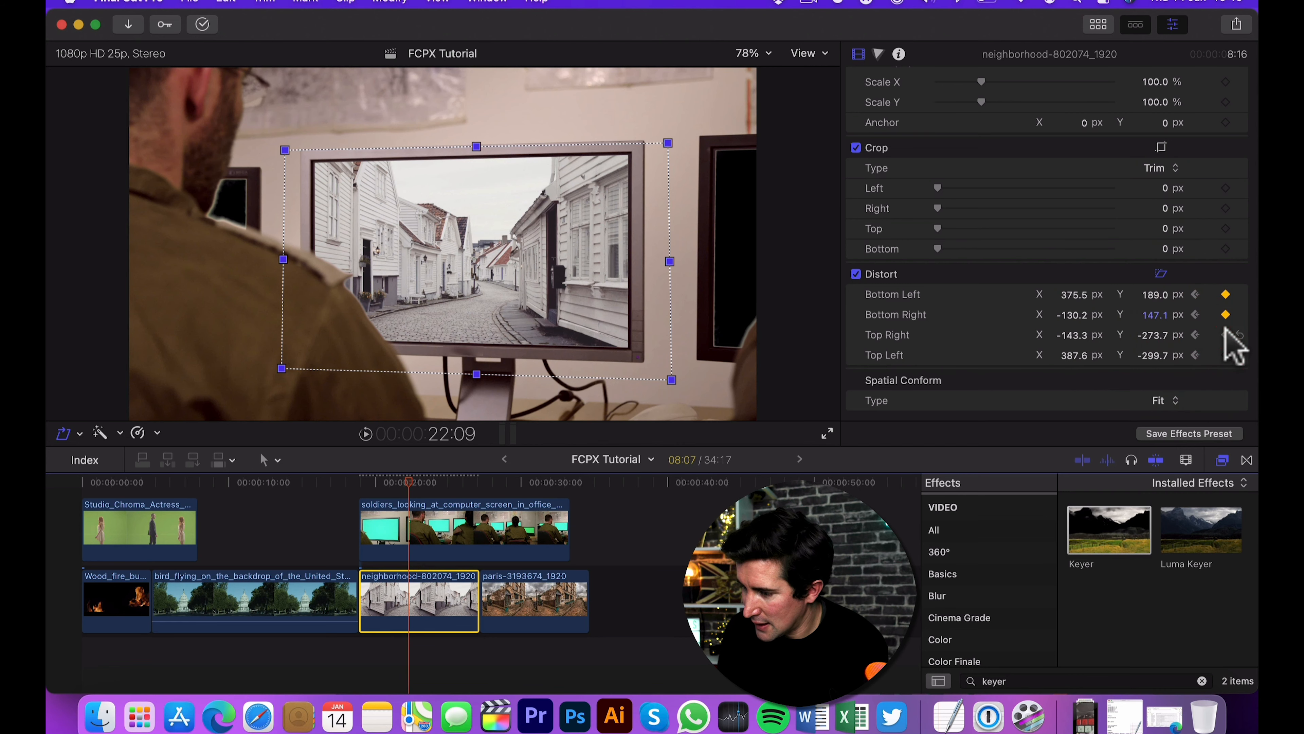
pyautogui.moveTo(670, 260); pyautogui.dragTo(645, 362)
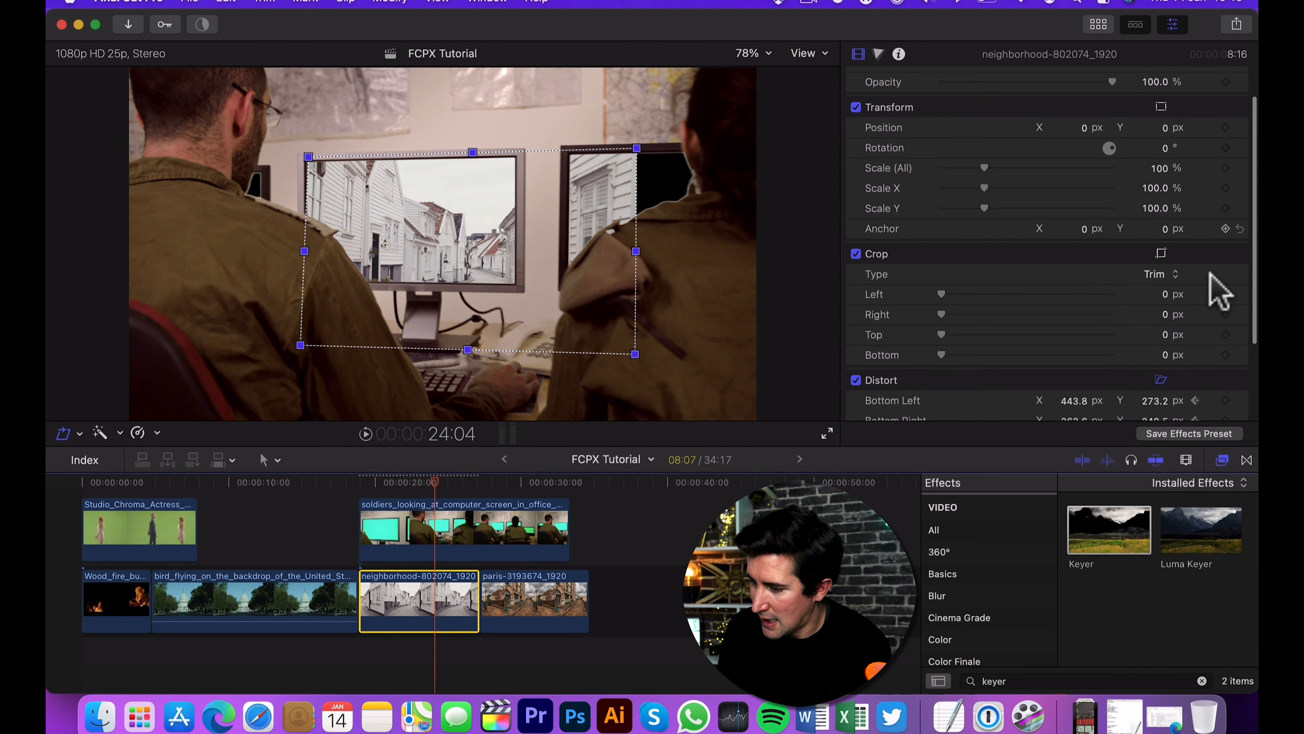
# Re-pin all four corners onto the monitor screen later in the shot, adding keyframes at 25:10
pyautogui.scroll(-3)
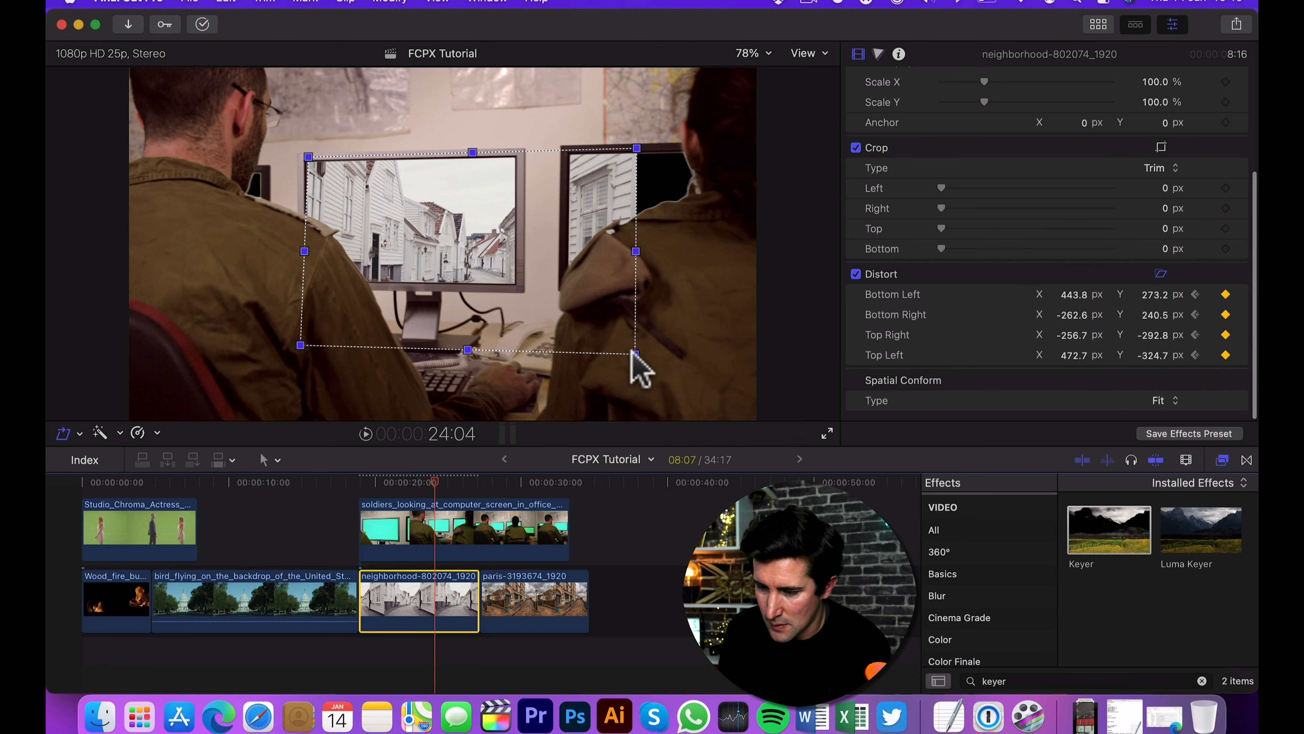
pyautogui.moveTo(637, 344); pyautogui.dragTo(637, 149)
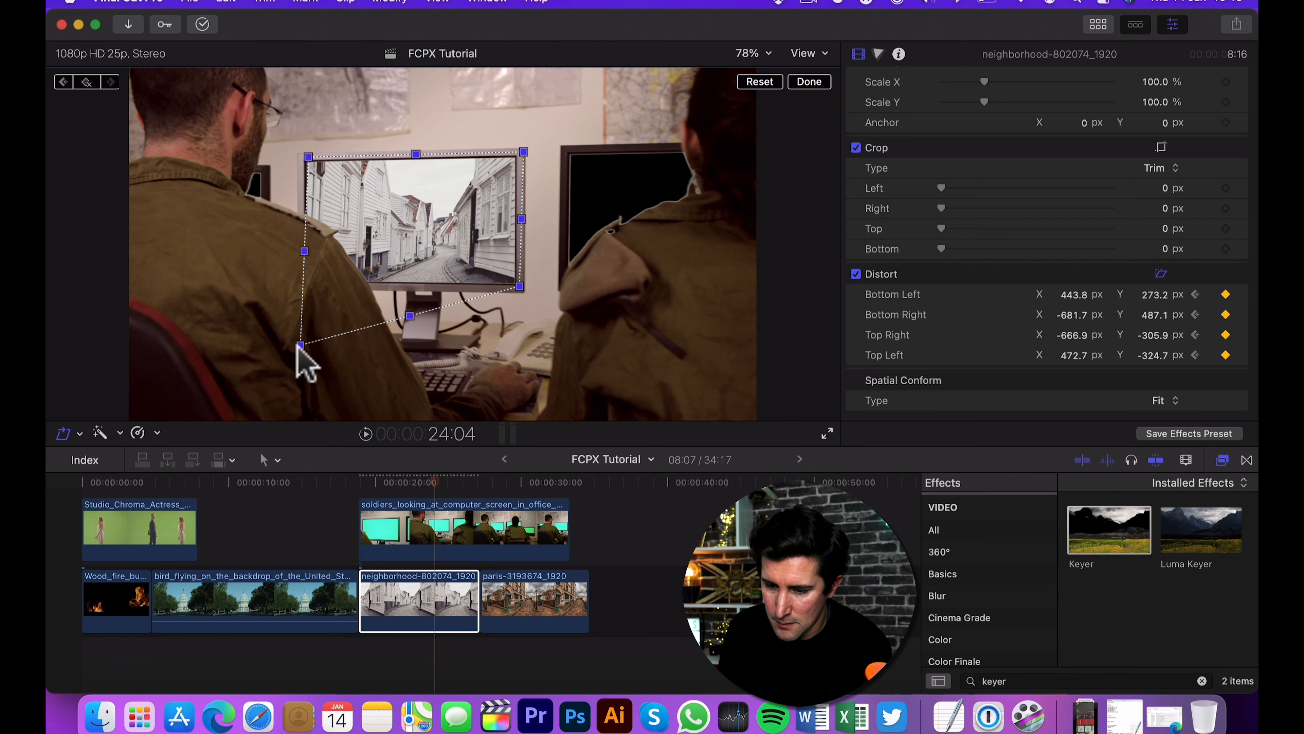
pyautogui.moveTo(304, 348); pyautogui.dragTo(304, 285)
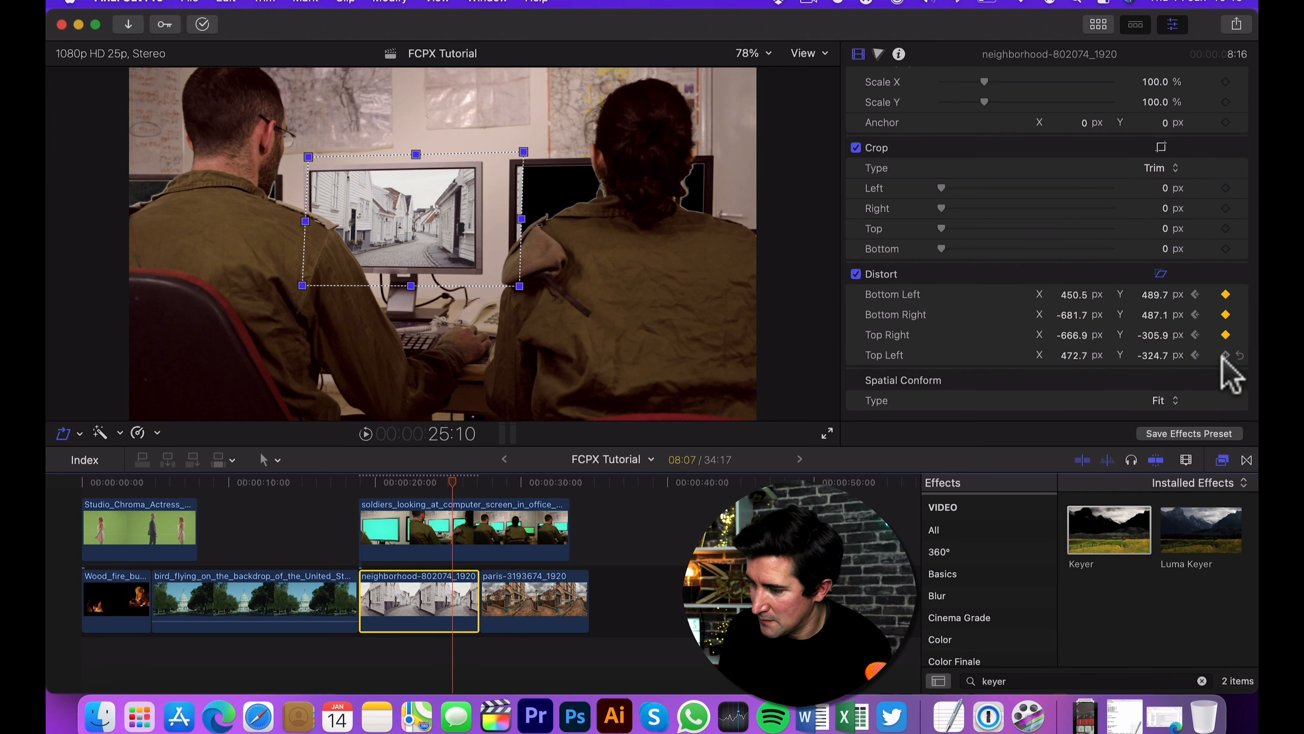
pyautogui.moveTo(519, 285); pyautogui.dragTo(495, 267)
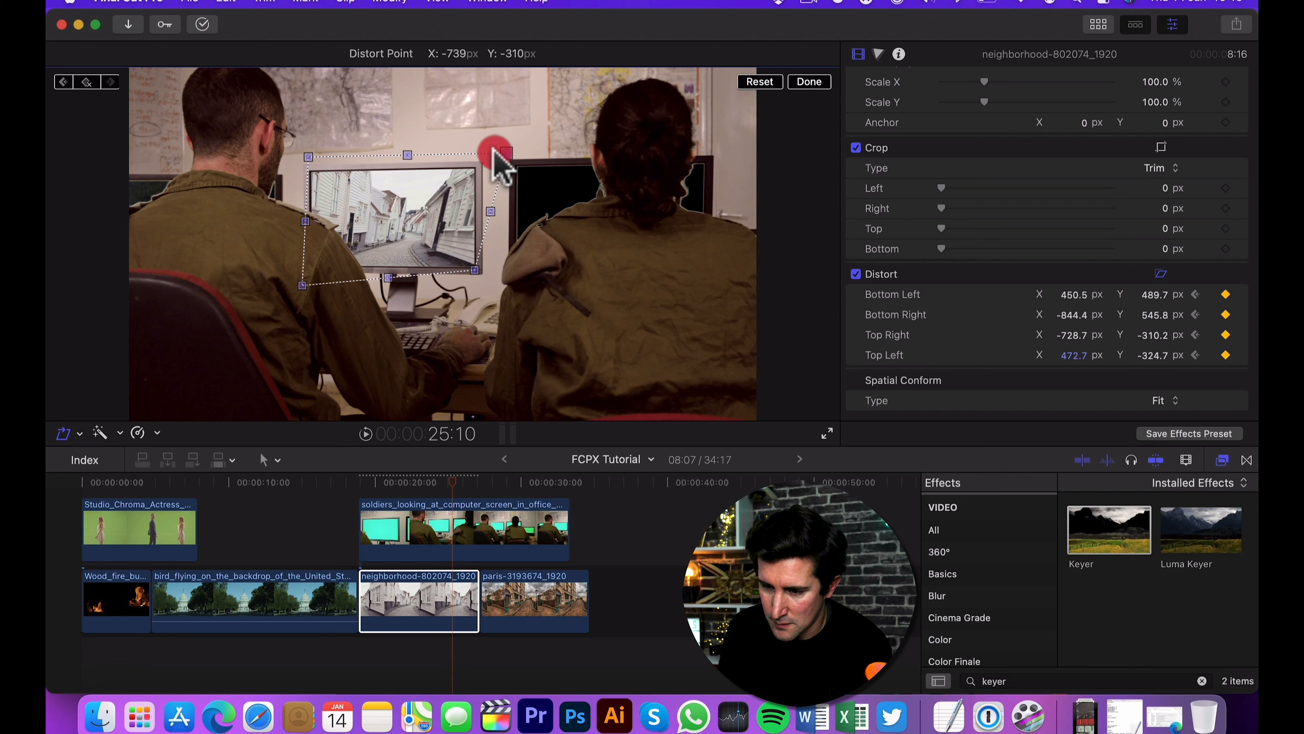
pyautogui.moveTo(499, 154); pyautogui.dragTo(311, 162)
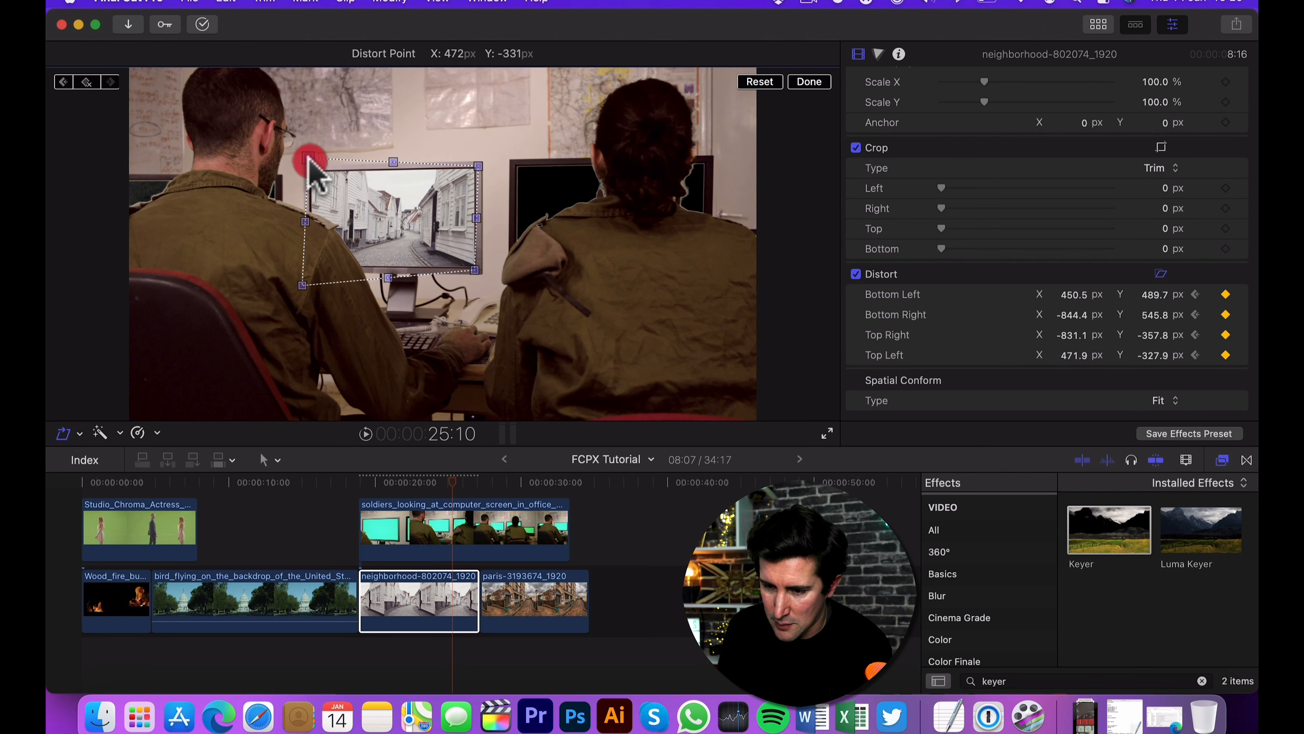
pyautogui.moveTo(308, 162); pyautogui.dragTo(307, 275)
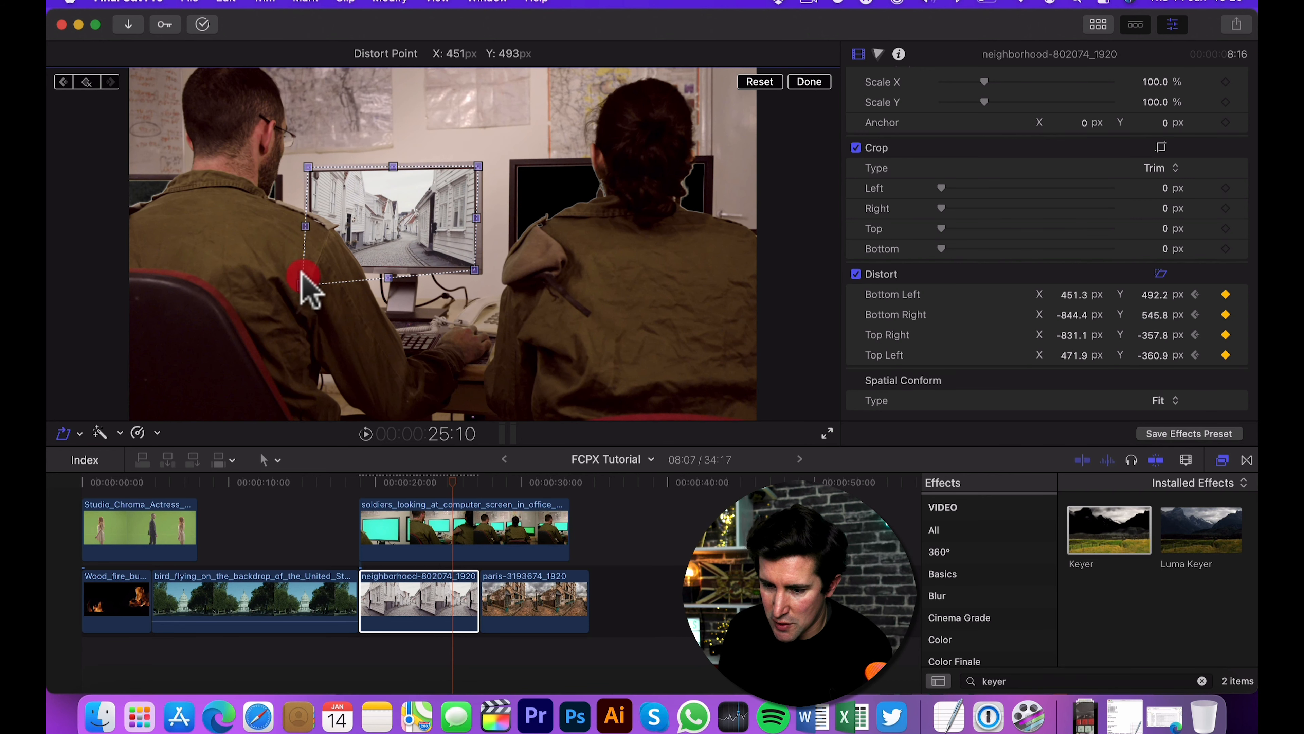